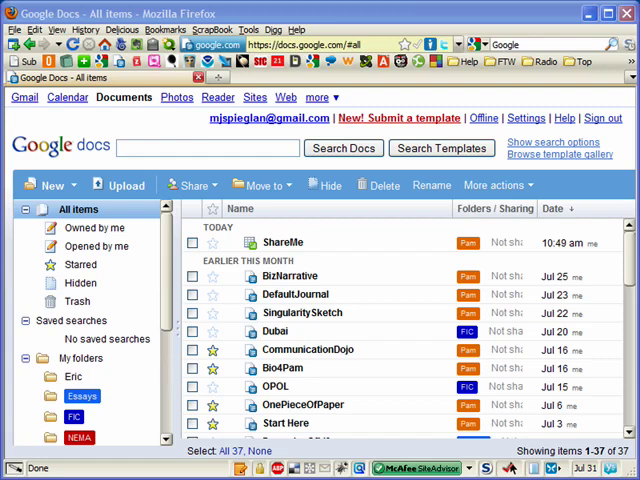
mouse_move(380, 256)
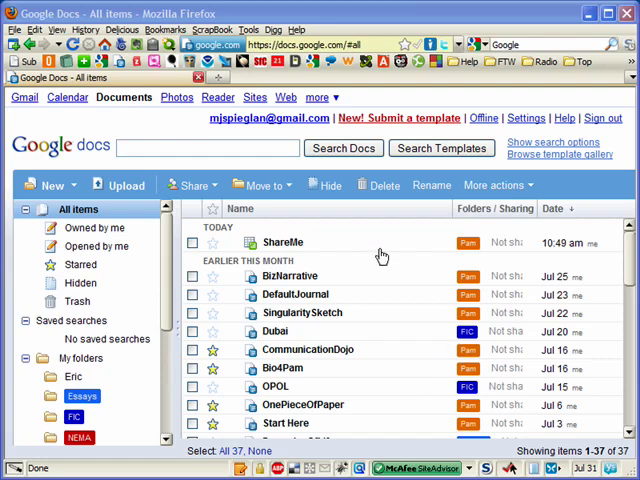
mouse_move(414, 272)
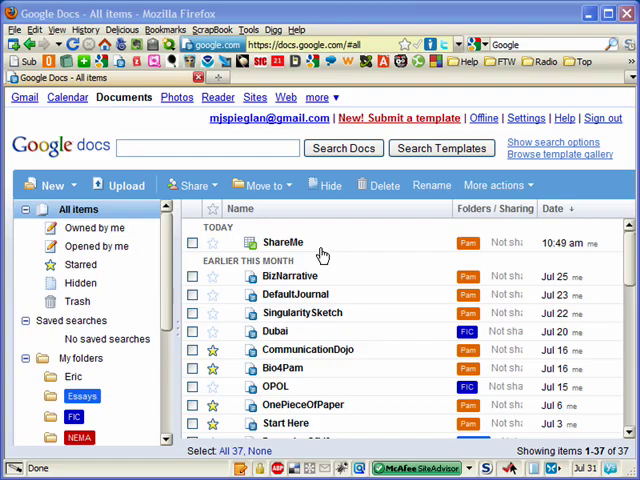
Step: Open the ShareMe spreadsheet from the Docs list and bring up its Share options
left_click(284, 242)
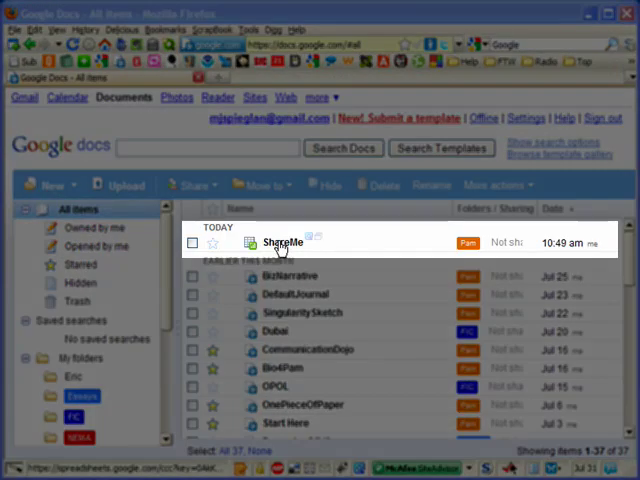
left_click(278, 242)
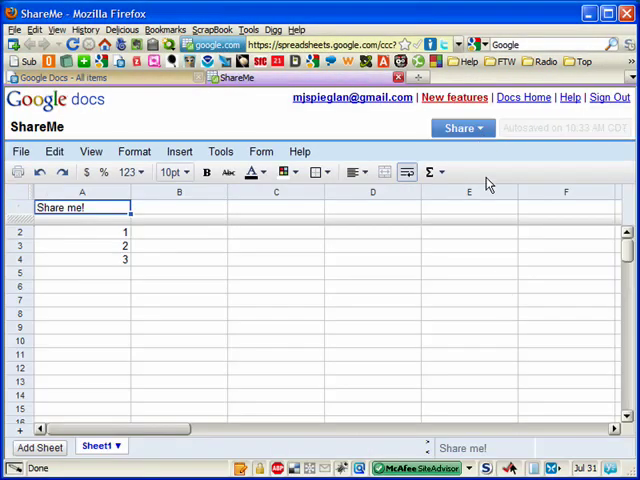
left_click(460, 148)
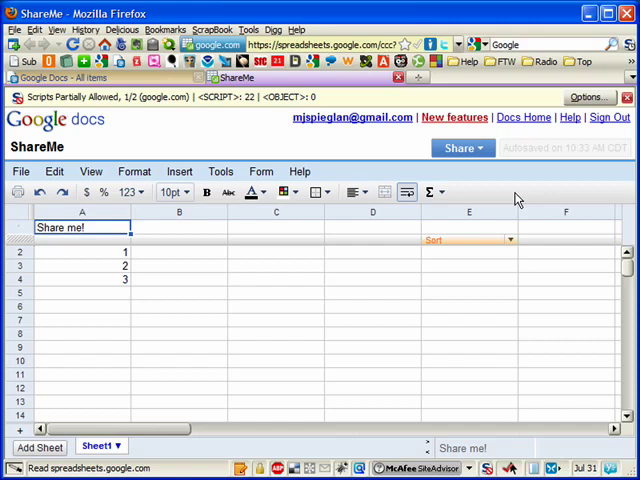
Step: Allow anyone with the link to view ShareMe without sign-in, select the link, and Save & Close
left_click(456, 148)
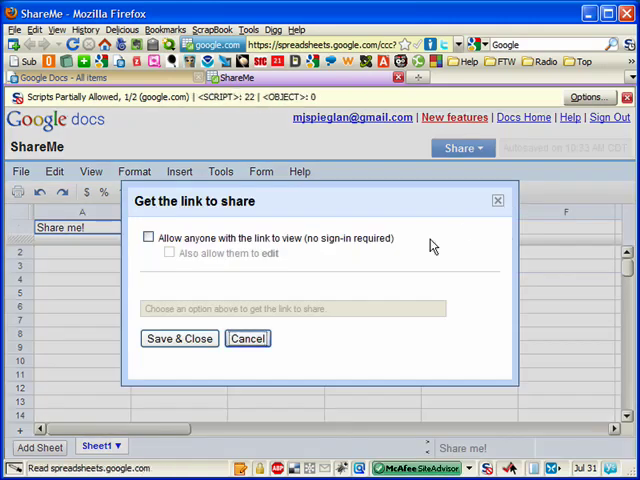
left_click(148, 238)
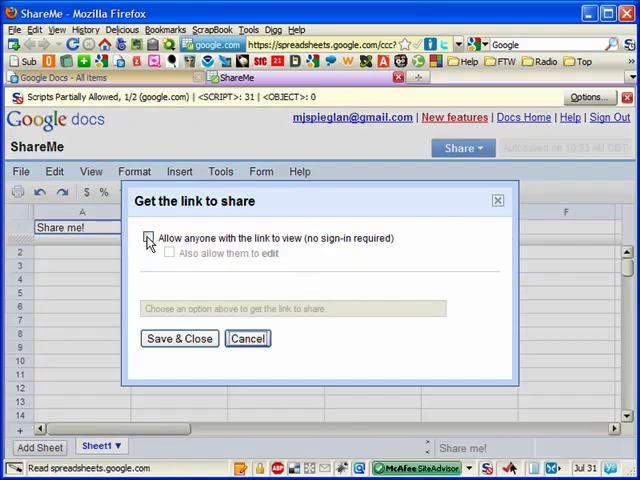
left_click(148, 238)
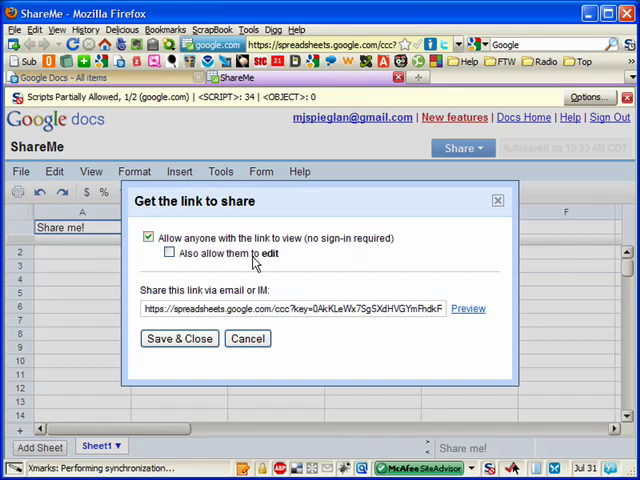
triple_click(290, 308)
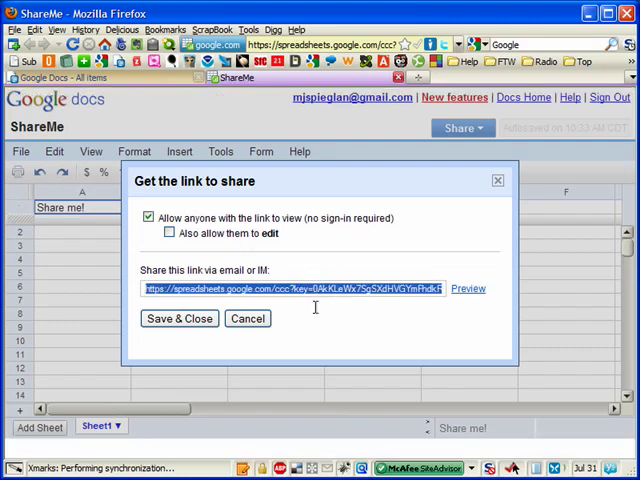
mouse_move(320, 284)
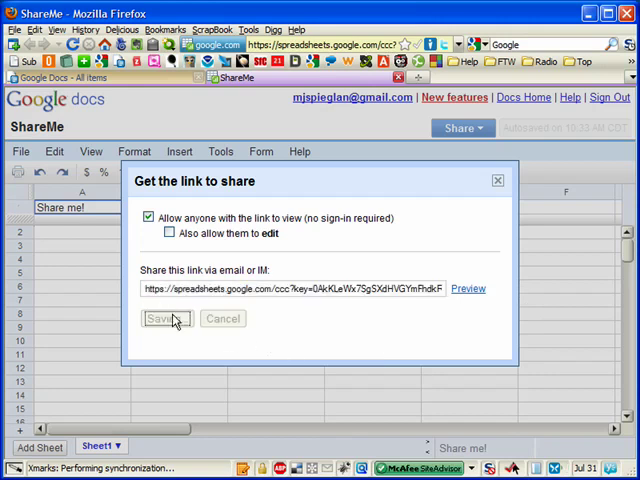
left_click(164, 318)
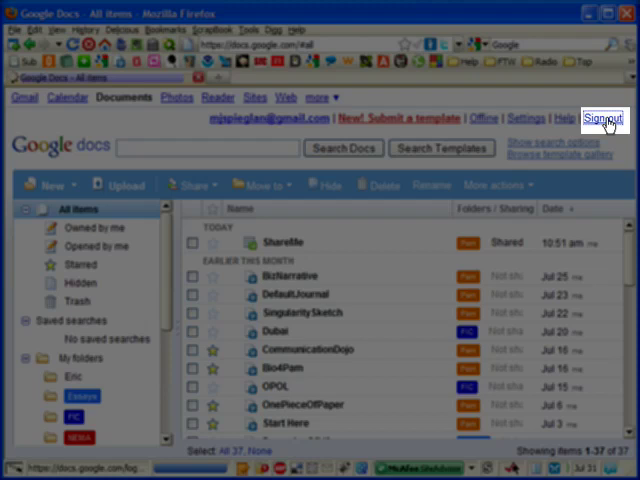
Step: Sign out of the Google account so the welcome sign-in page shows
left_click(604, 120)
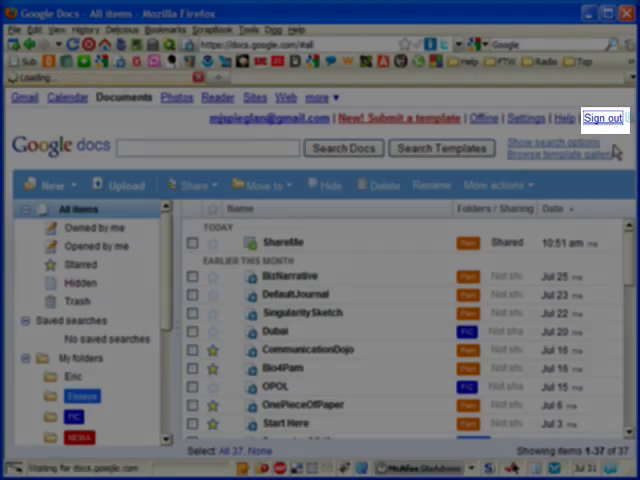
left_click(604, 118)
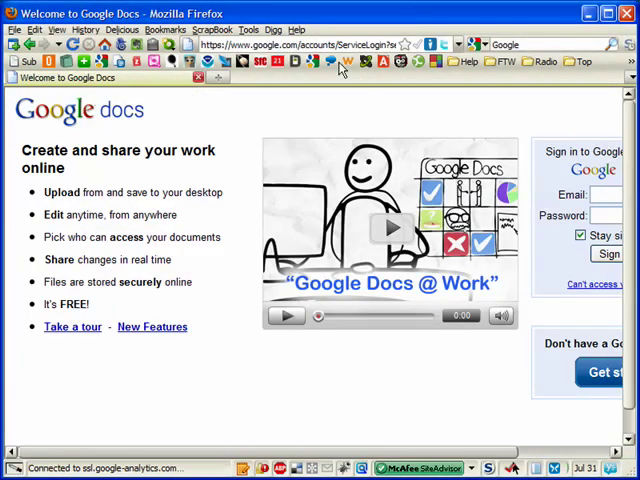